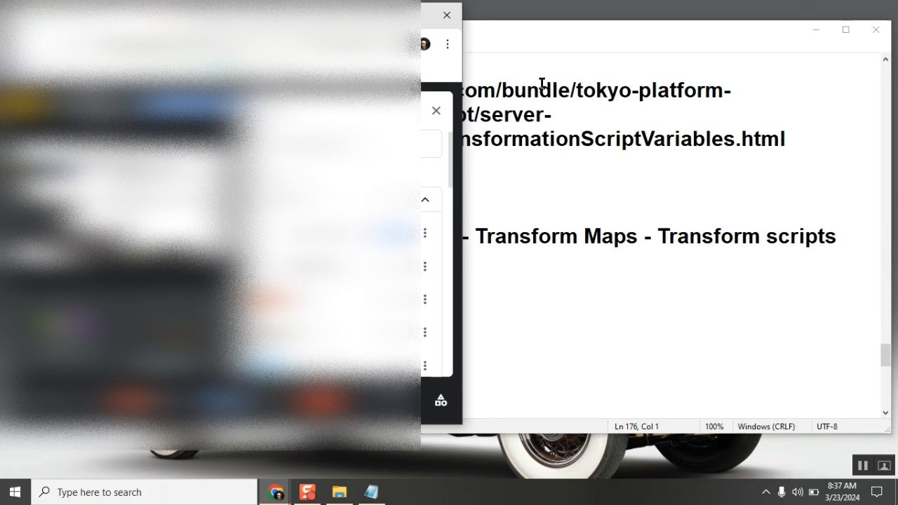
pyautogui.moveTo(501, 32)
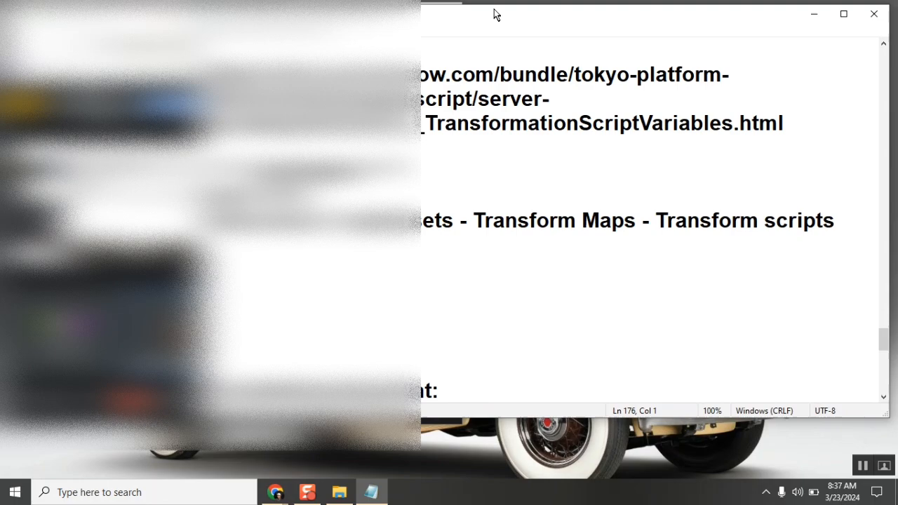
# - Start a new 'Naukri - ' heading line below the 23/03/2024 ETL notes
pyautogui.write('Naukri -')
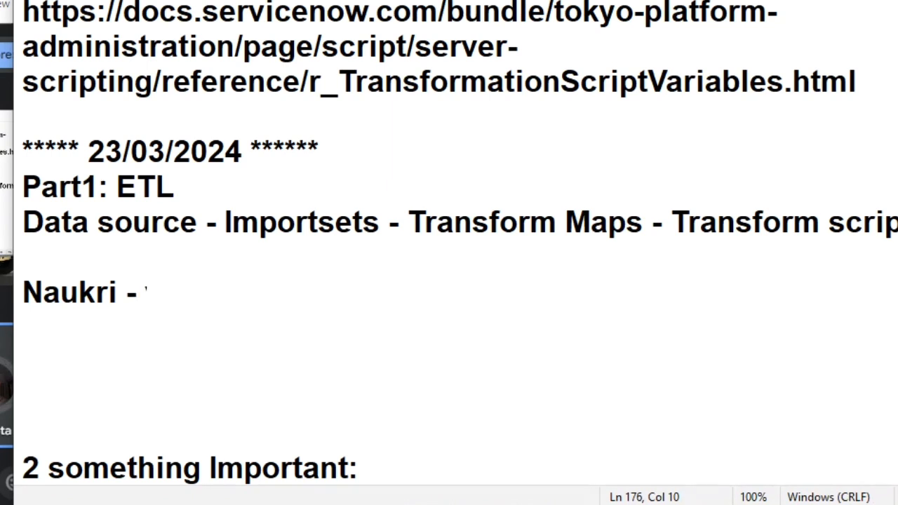
# - Complete the heading as 'Naukri - video' and begin a blank line beneath it
pyautogui.write('video')
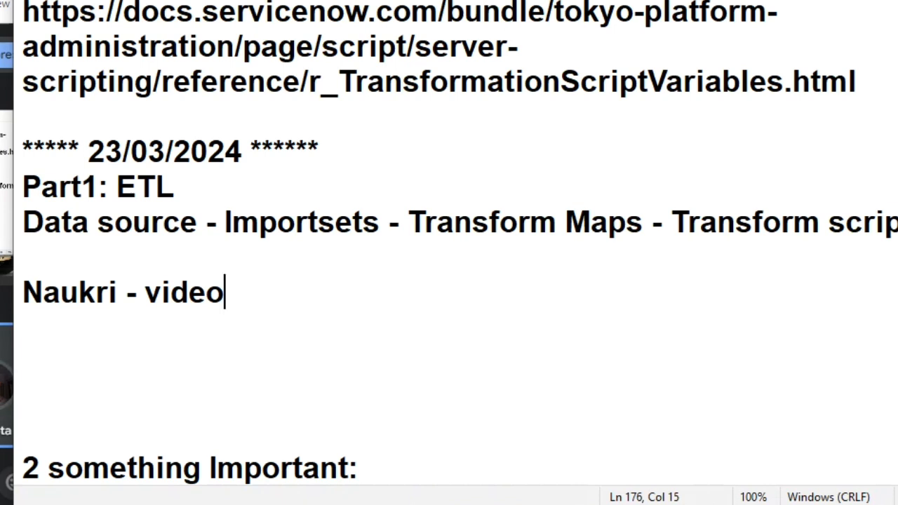
pyautogui.press('enter')
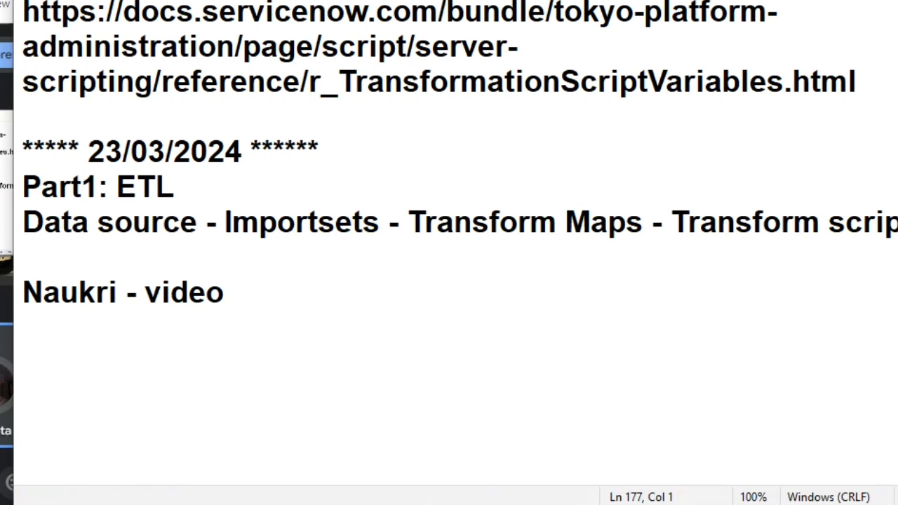
pyautogui.click(25, 329)
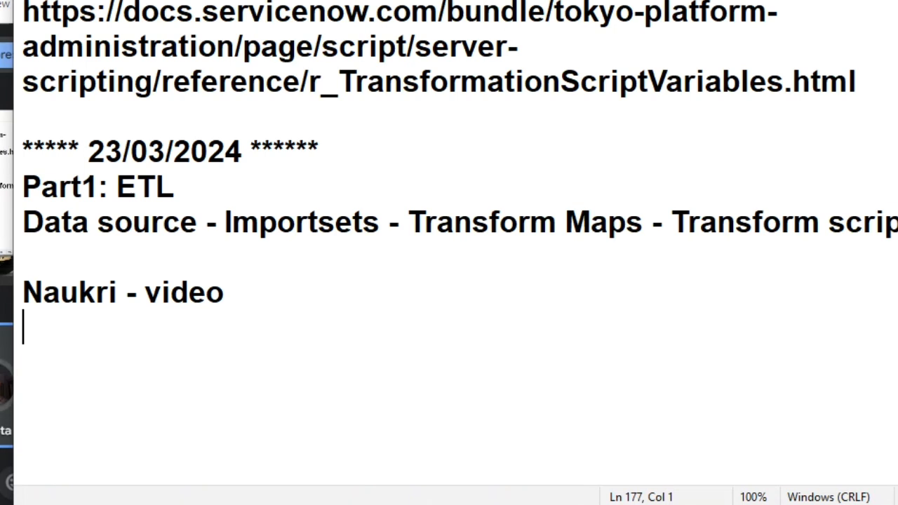
# - Add the points '5 years - IT' and '3 sn dev' under the heading
pyautogui.write('5 year')
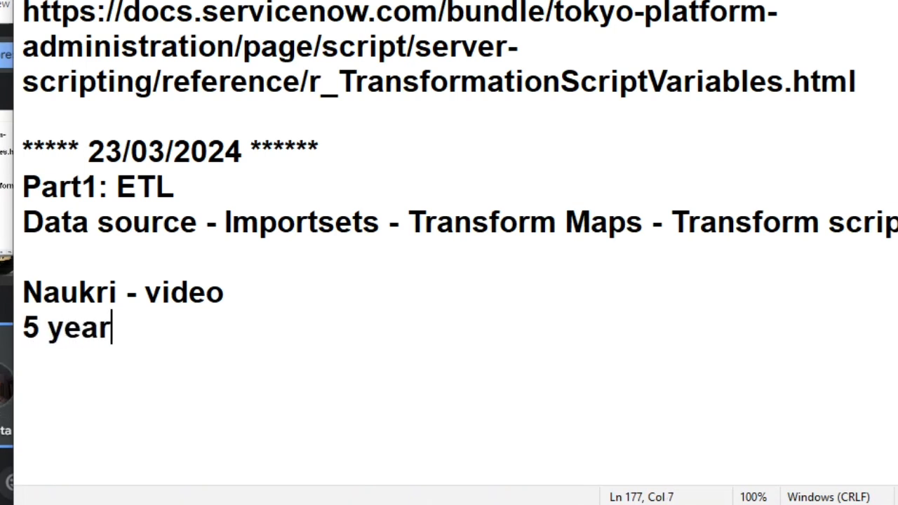
pyautogui.write('s -')
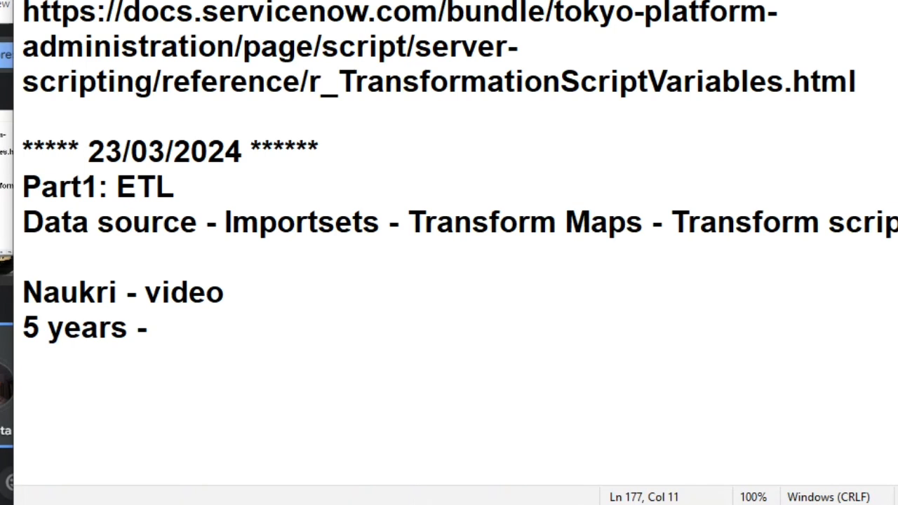
pyautogui.write('IT')
pyautogui.write('3 sn')
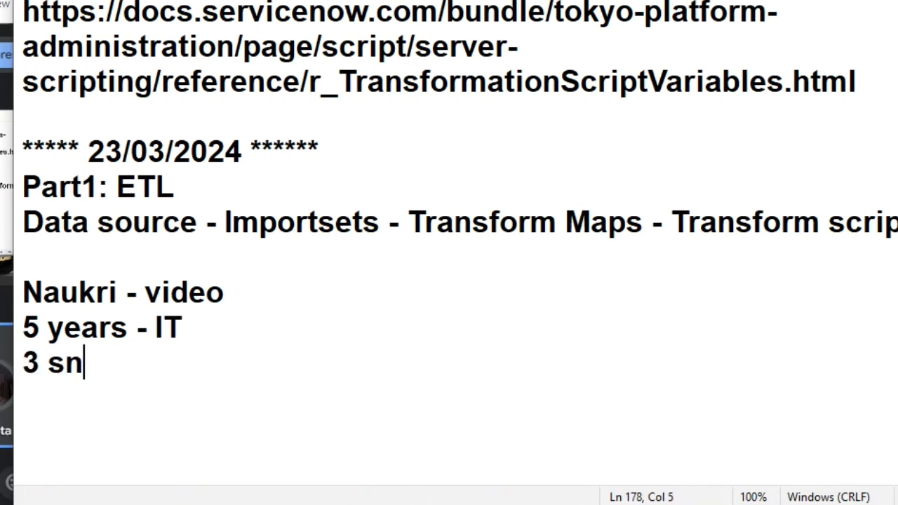
pyautogui.write('dev')
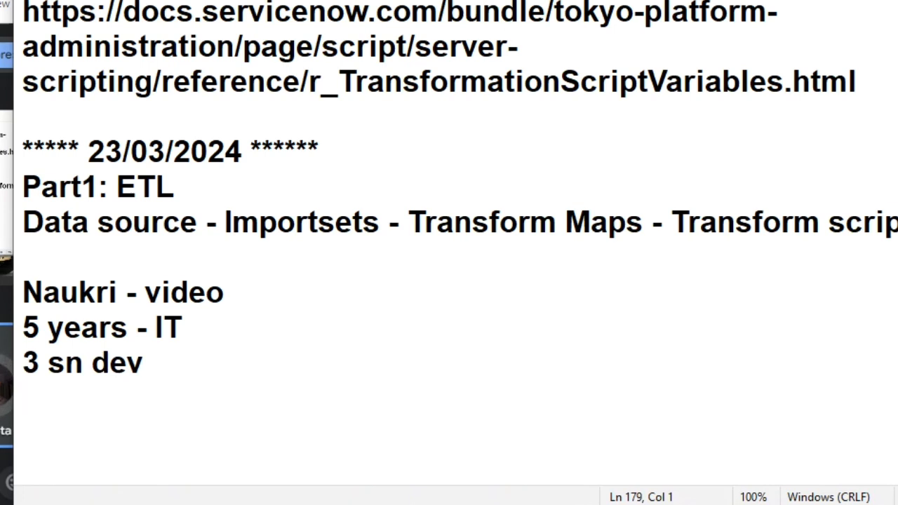
# - Add the line 'ind - 50 - module' as the third point
pyautogui.write('im')
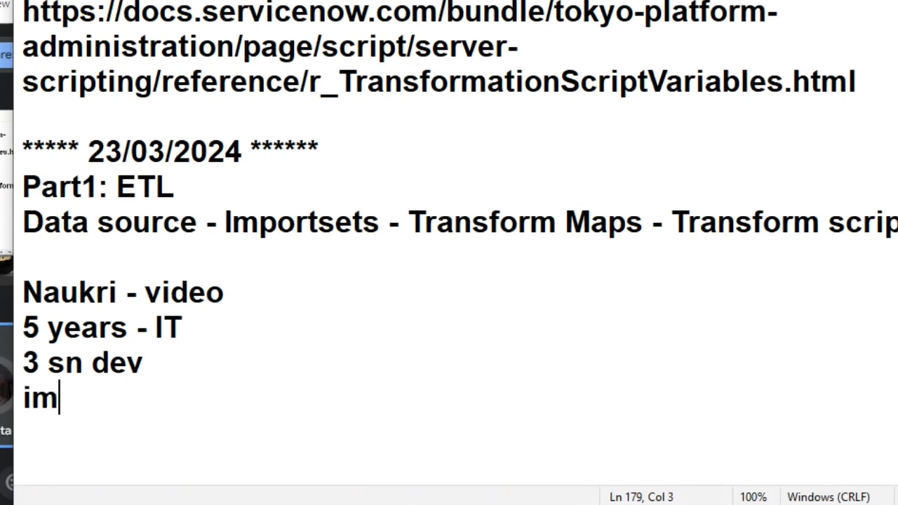
pyautogui.write('ici')
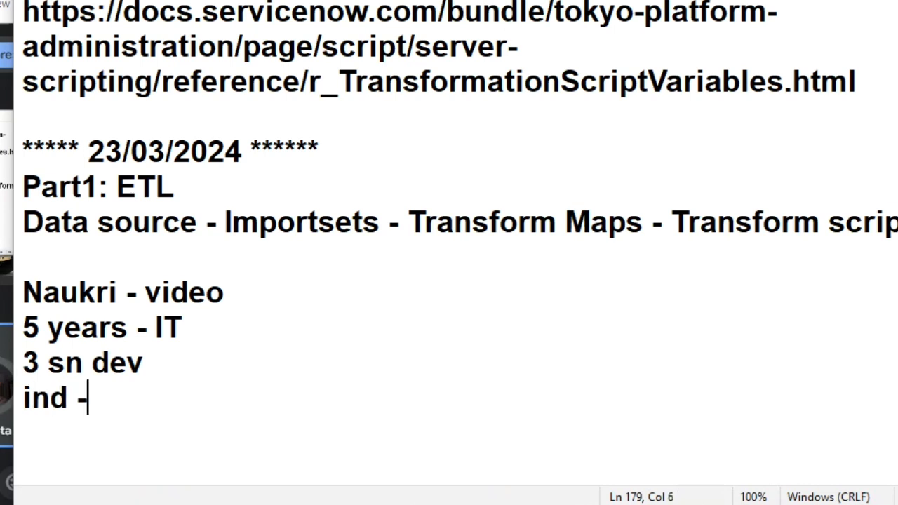
pyautogui.write('50')
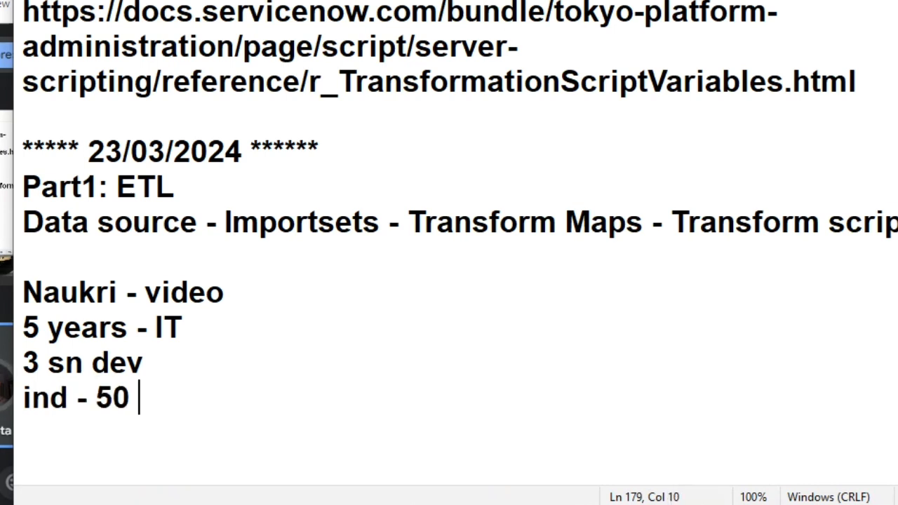
pyautogui.write('- module')
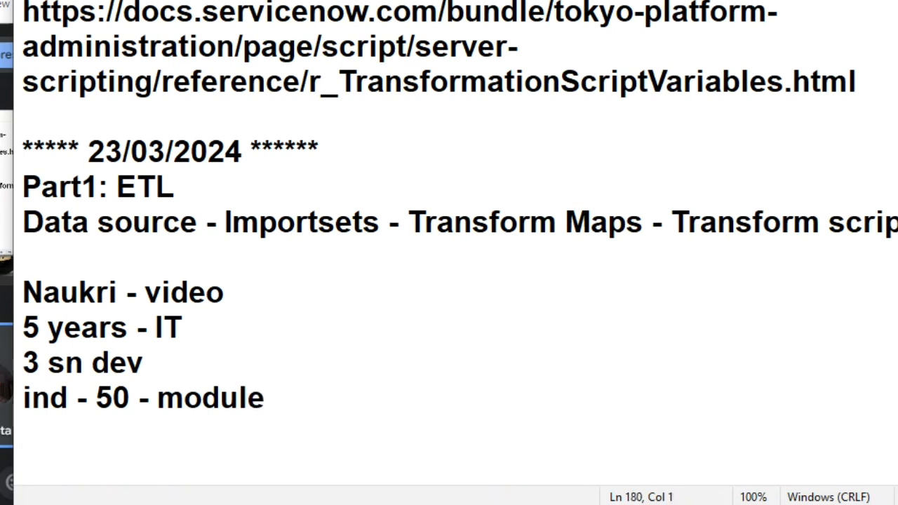
# - Add lines 'fundamental - scripting - cat wf flow de' and 'integration' below the module point
pyautogui.write('fundam')
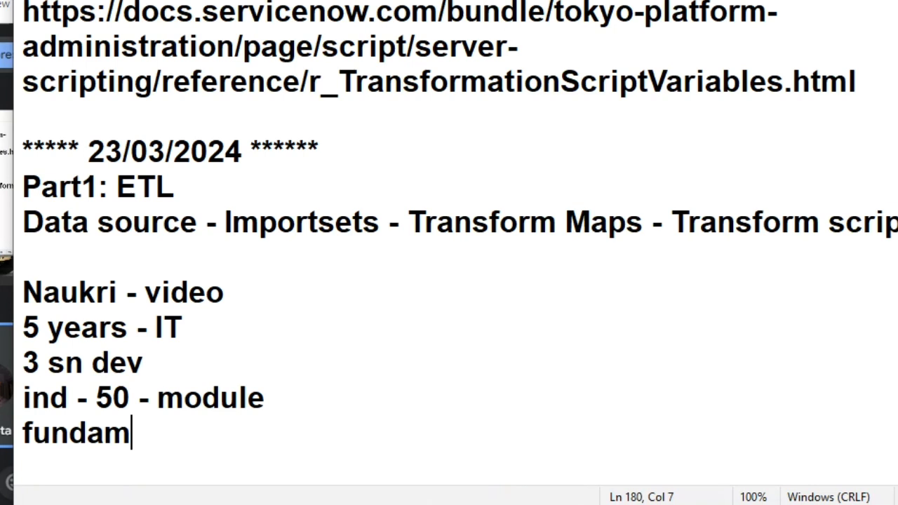
pyautogui.write('ental')
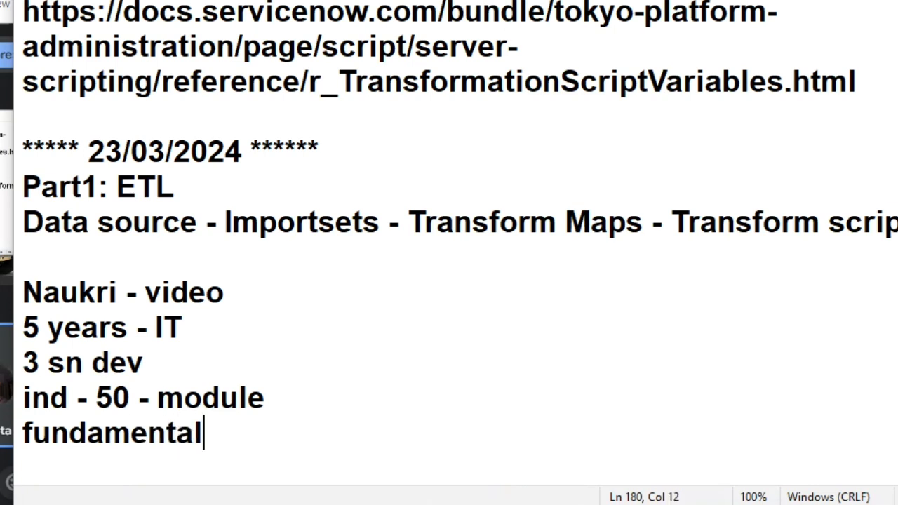
pyautogui.write('- scripting -')
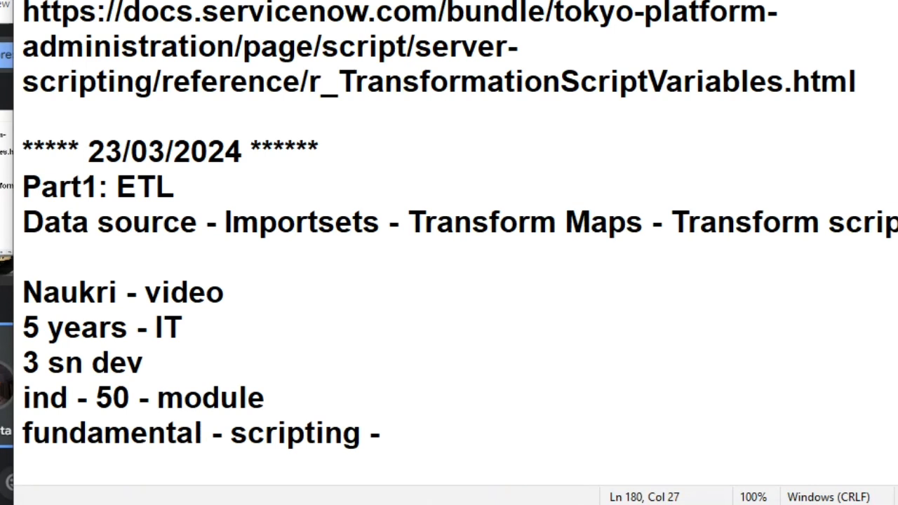
pyautogui.write('cat w')
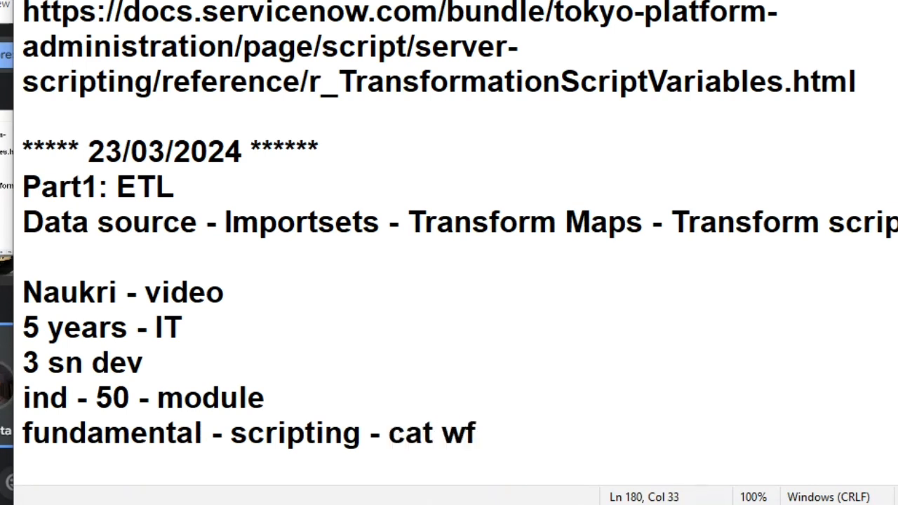
pyautogui.write('flow')
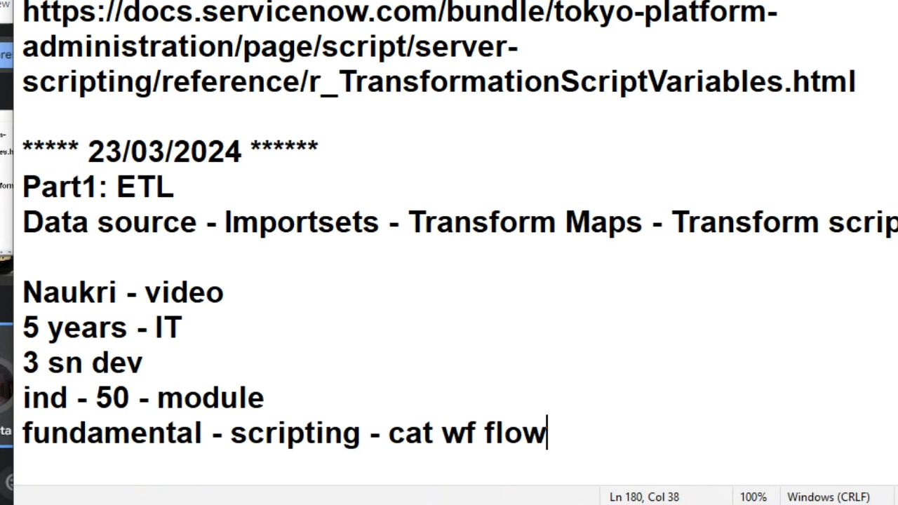
pyautogui.write('de')
pyautogui.write('i')
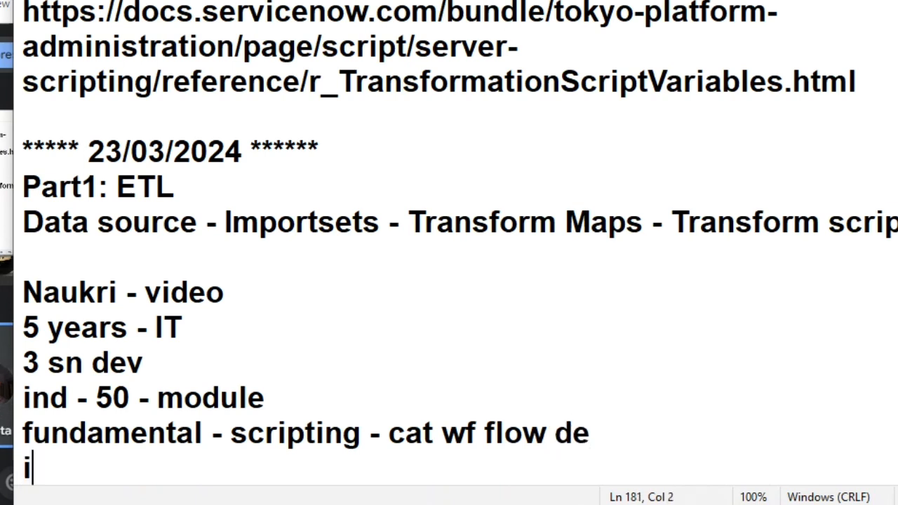
pyautogui.write('ntegration')
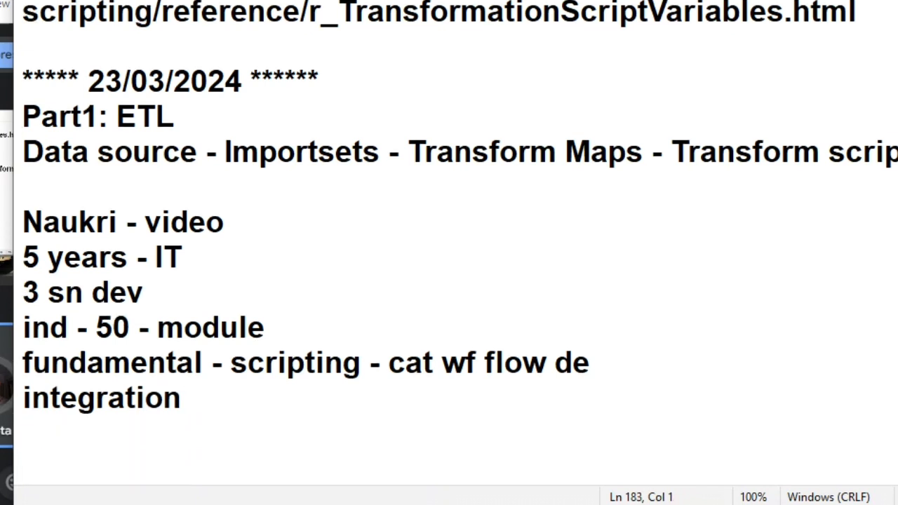
# - Extend the integration line with '- data + dn + jira'
pyautogui.click(182, 397)
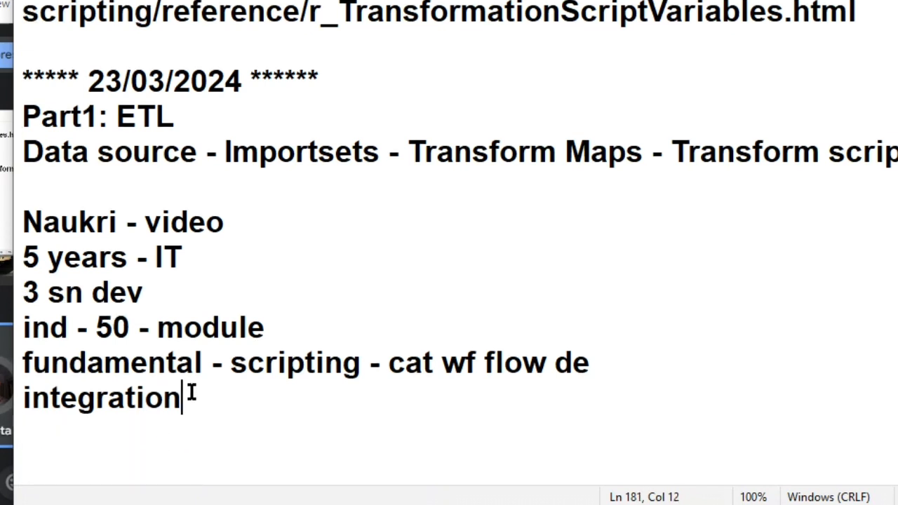
pyautogui.write('- dat')
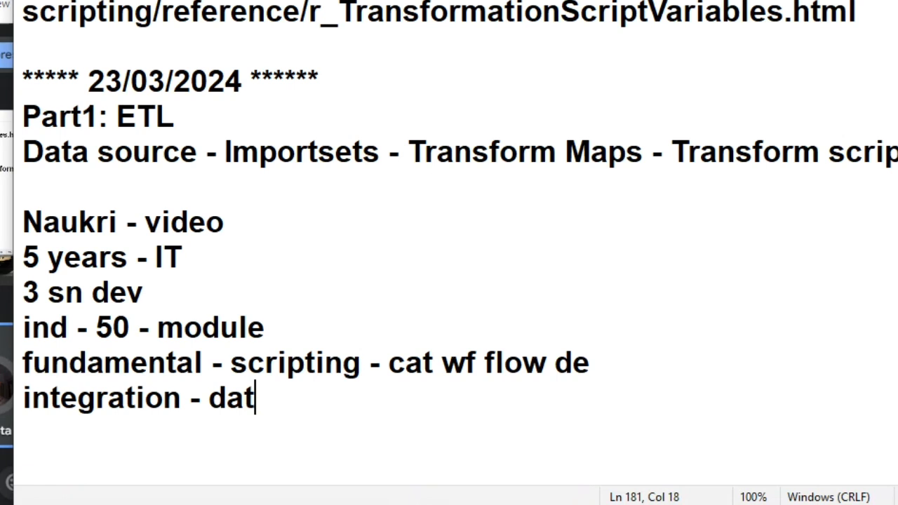
pyautogui.write('a +')
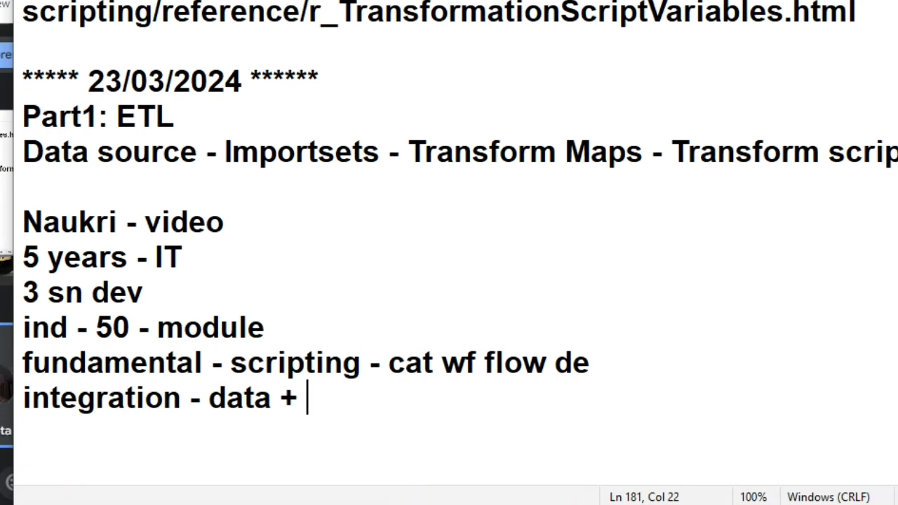
pyautogui.write('dn +')
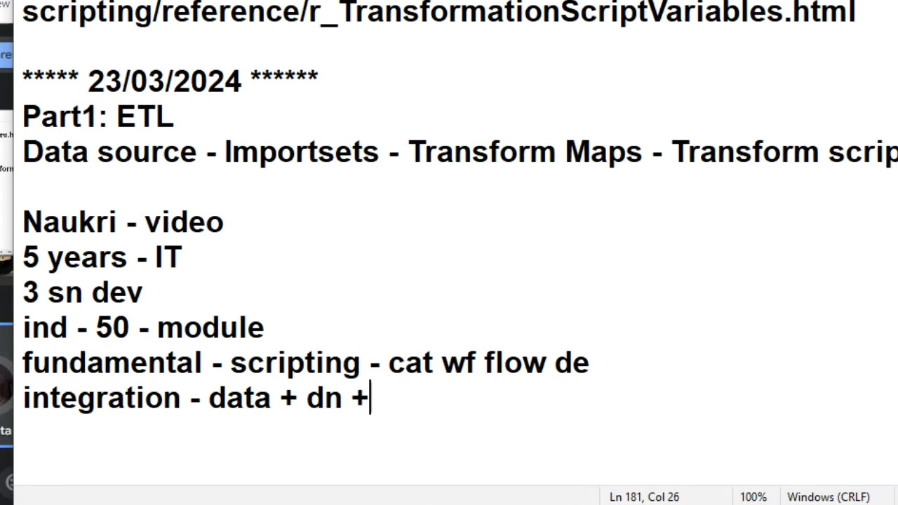
pyautogui.write('jira')
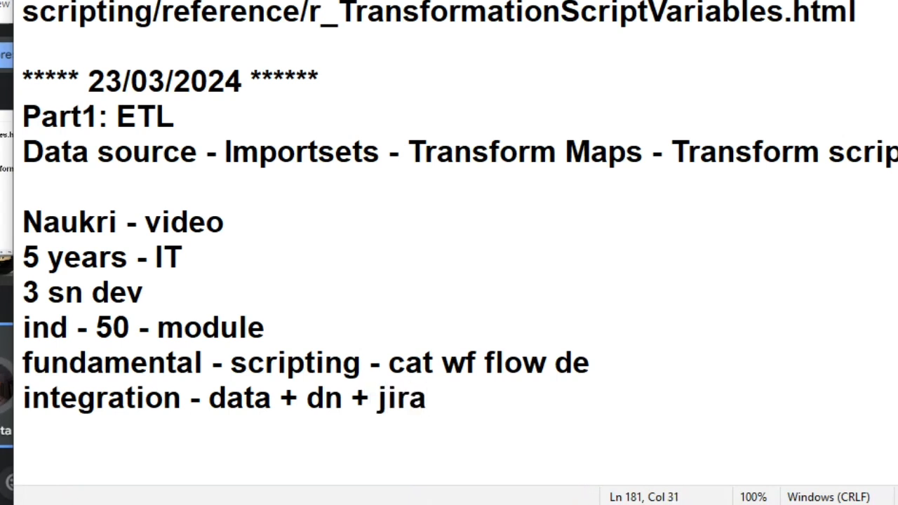
# - Correct 'dn' to 'sn' and put quotes around sn + jira
pyautogui.click(344, 398)
pyautogui.write('s')
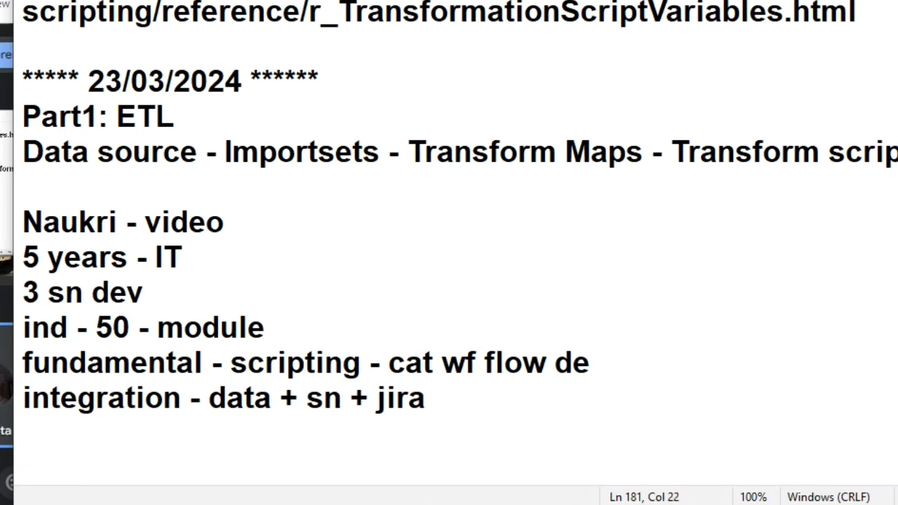
pyautogui.write('"')
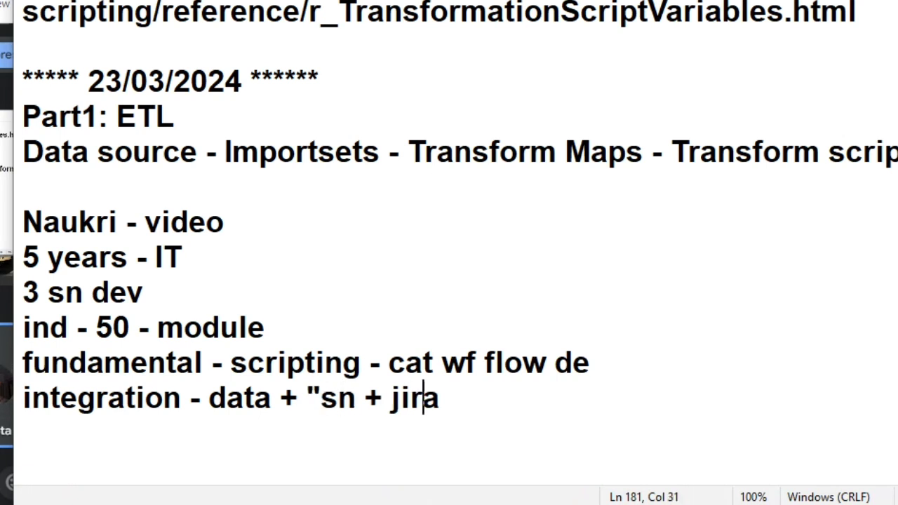
pyautogui.write('a"')
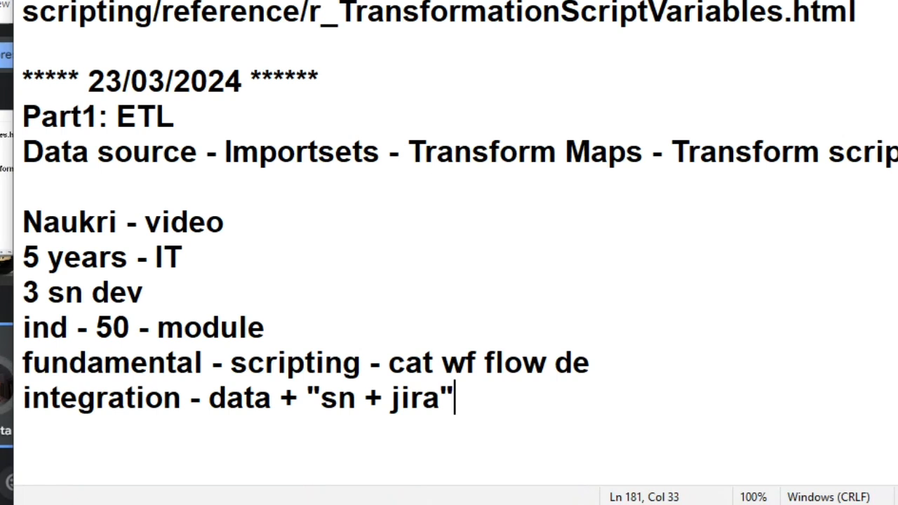
# - Select the five profile points listed under 'Naukri - video'
pyautogui.moveTo(153, 256); pyautogui.dragTo(453, 397)
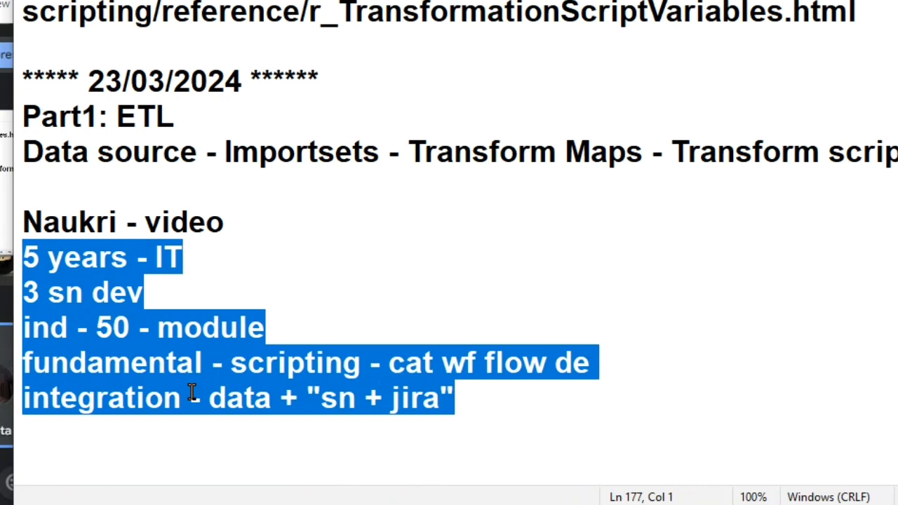
pyautogui.moveTo(489, 397)
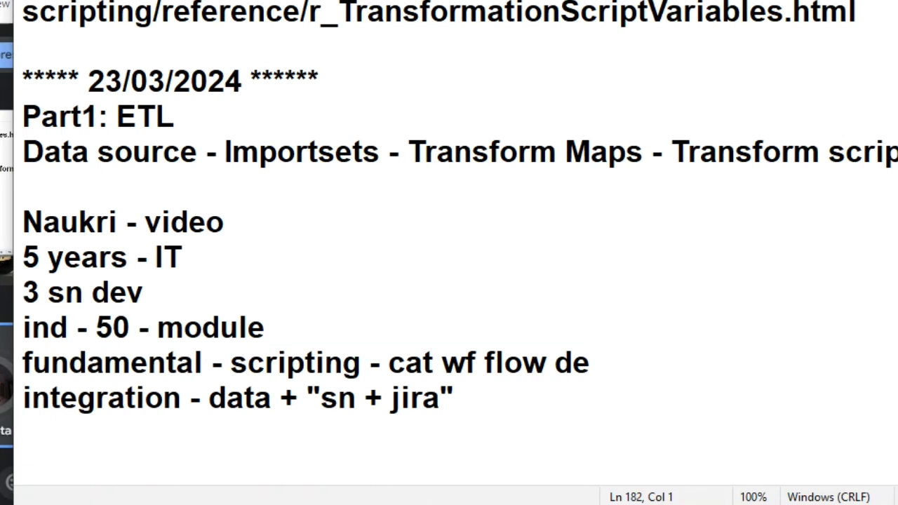
# - Add the point 'agile + 2 weeks' after the integration line
pyautogui.write('agile -')
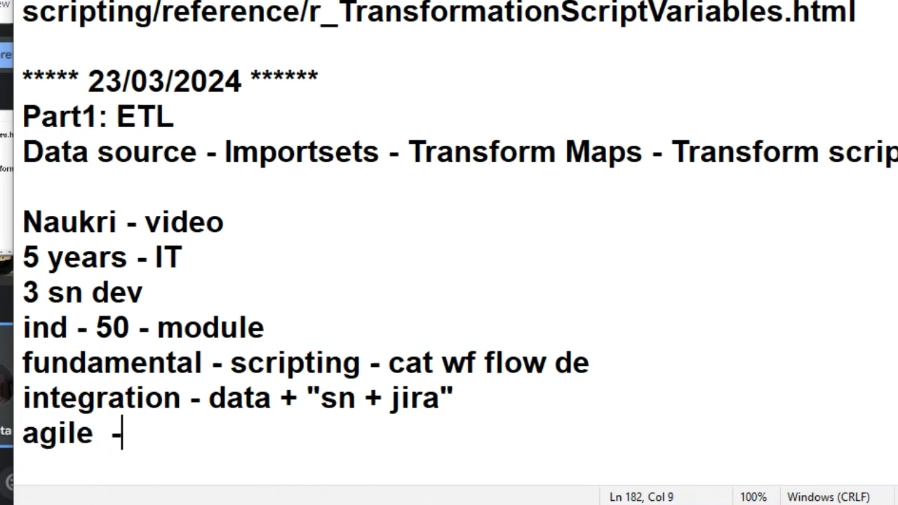
pyautogui.write('+')
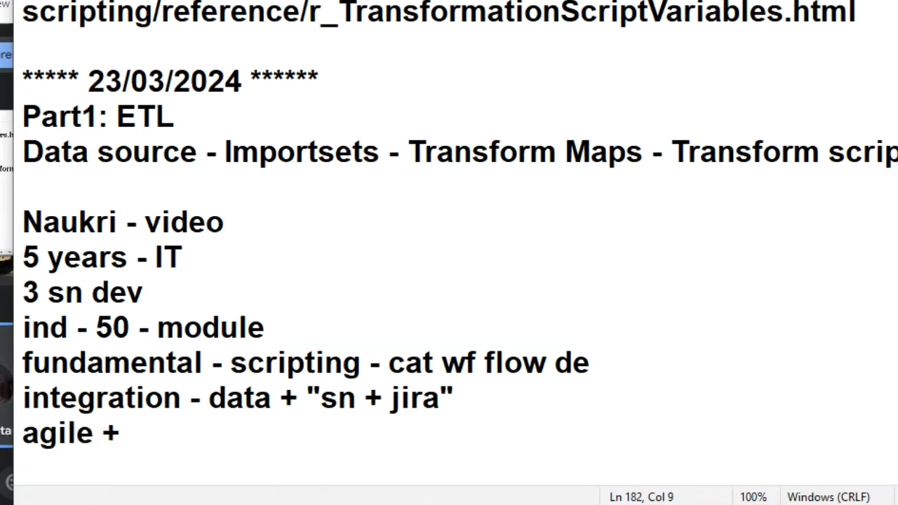
pyautogui.write('2 week')
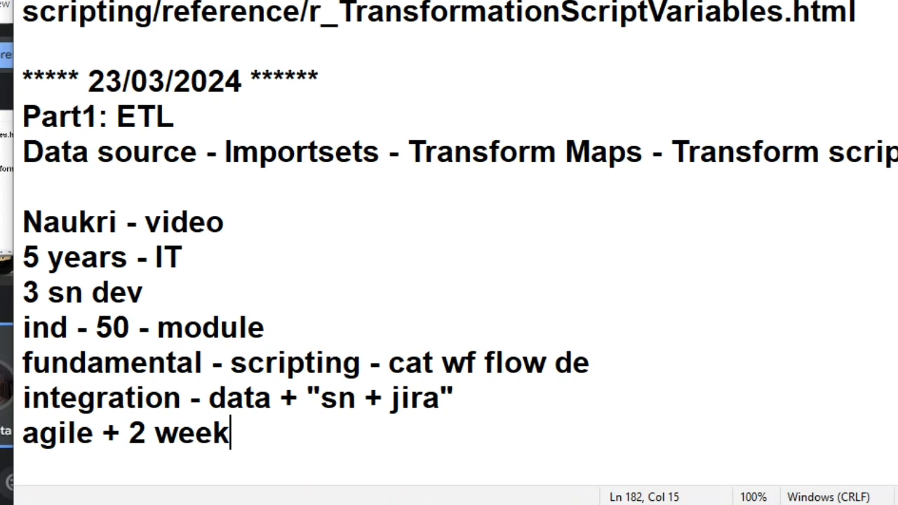
pyautogui.write('s')
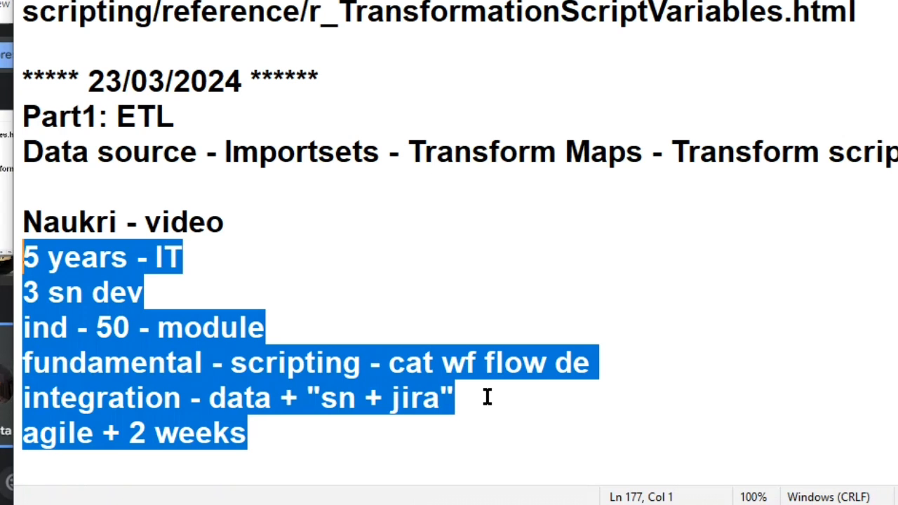
pyautogui.moveTo(452, 292)
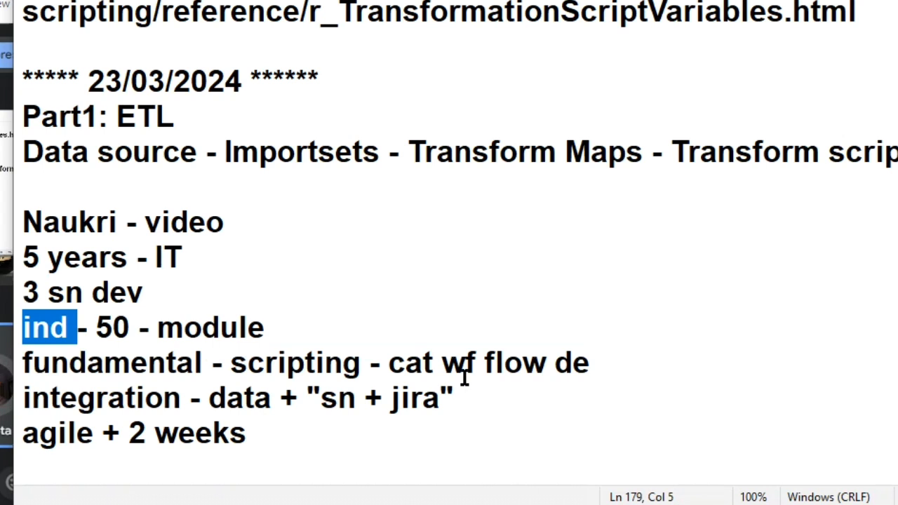
pyautogui.doubleClick(420, 398)
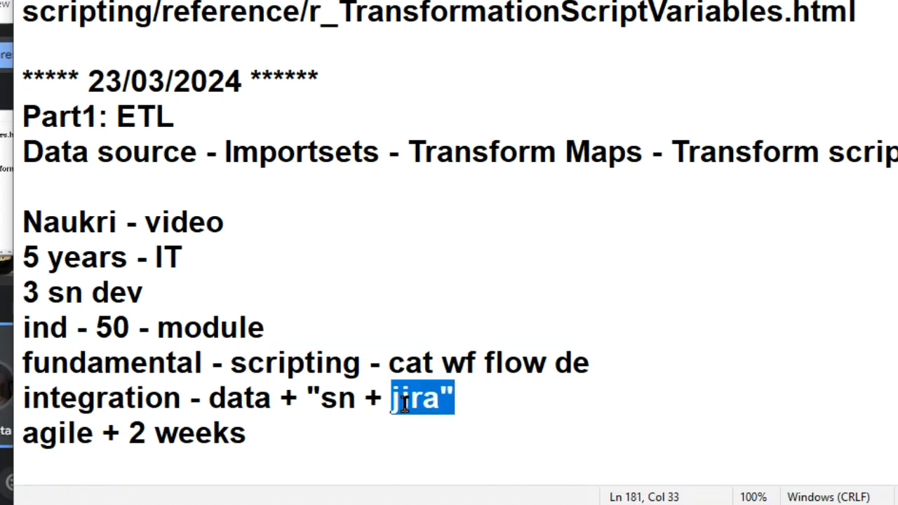
pyautogui.moveTo(281, 435)
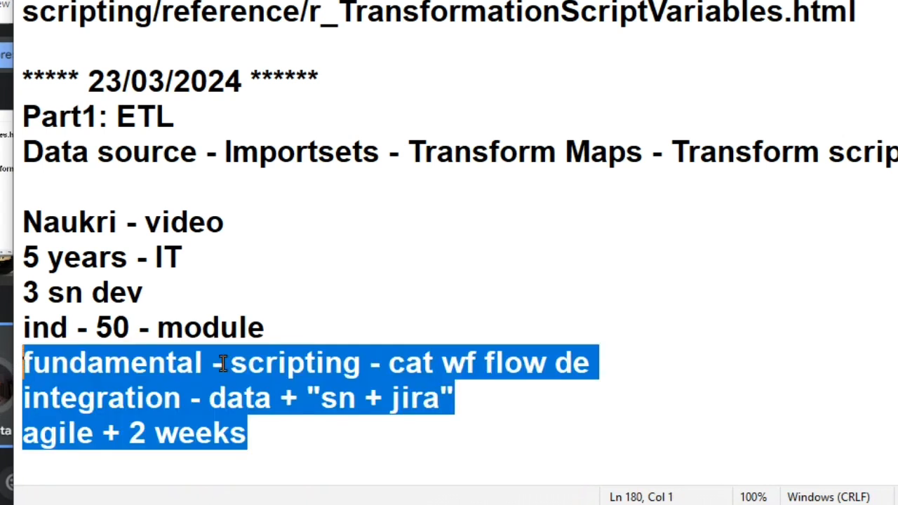
pyautogui.doubleClick(184, 222)
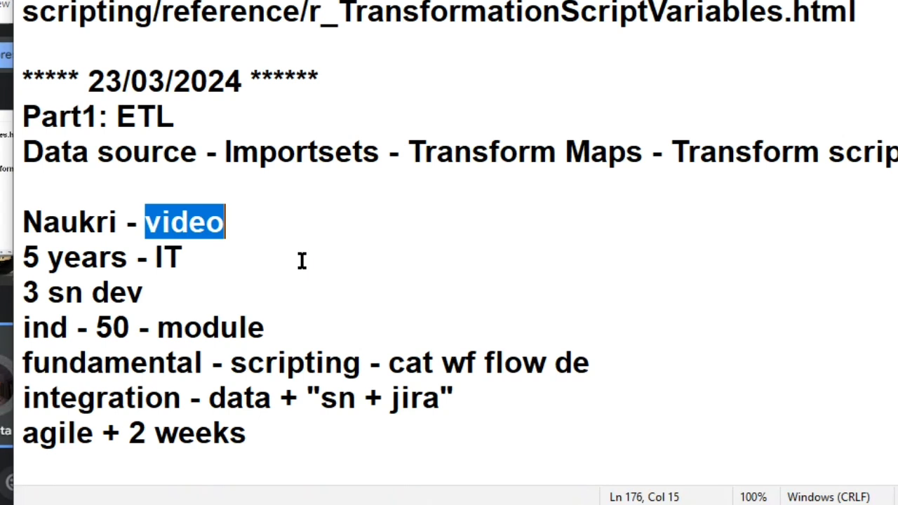
pyautogui.moveTo(193, 235)
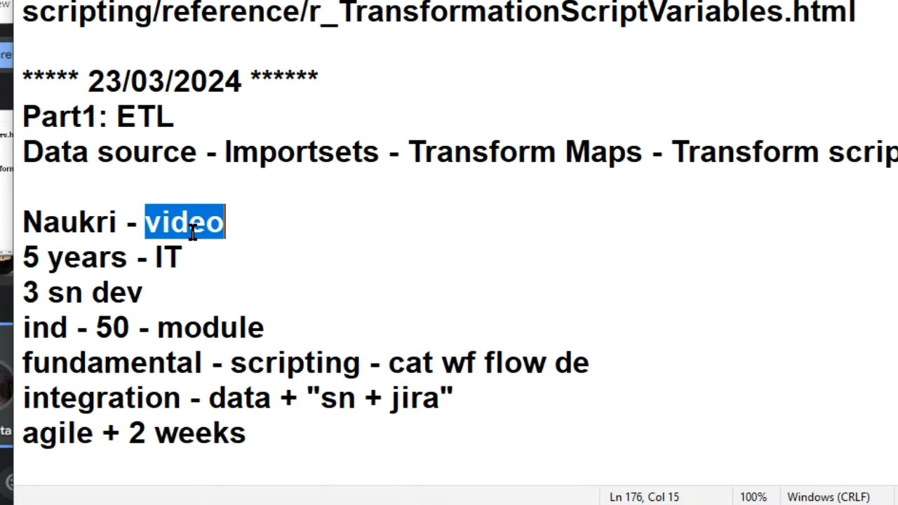
pyautogui.doubleClick(70, 222)
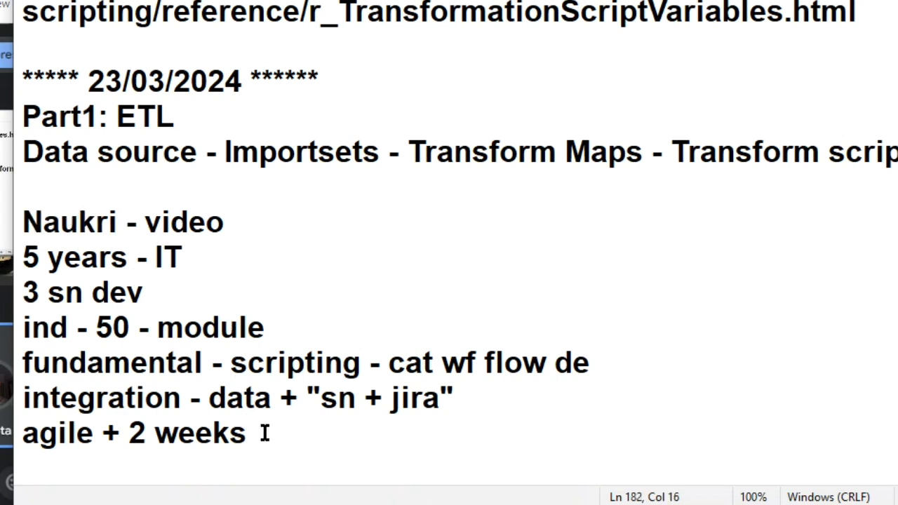
pyautogui.moveTo(151, 257); pyautogui.dragTo(246, 432)
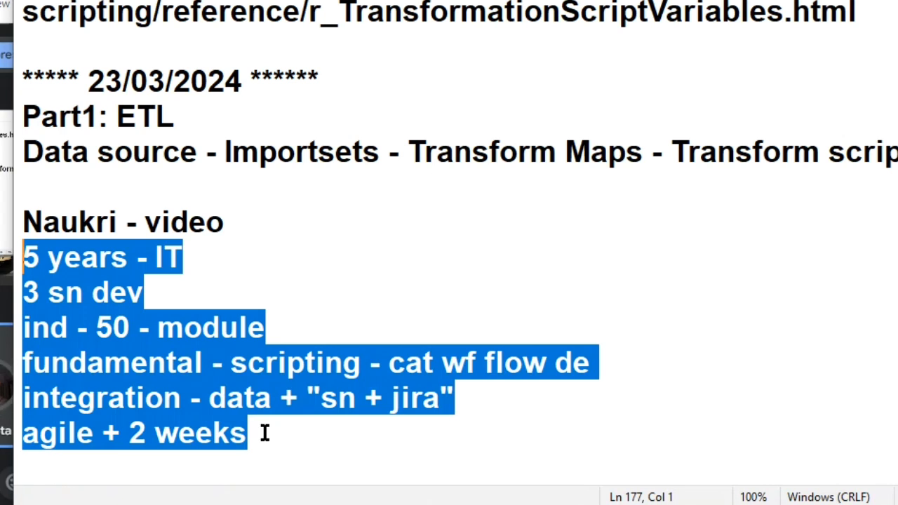
pyautogui.moveTo(294, 295)
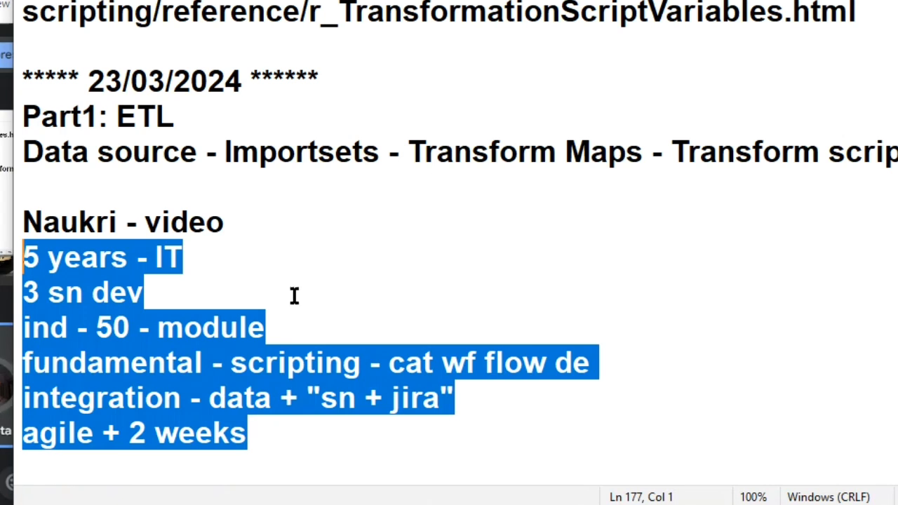
pyautogui.click(225, 222)
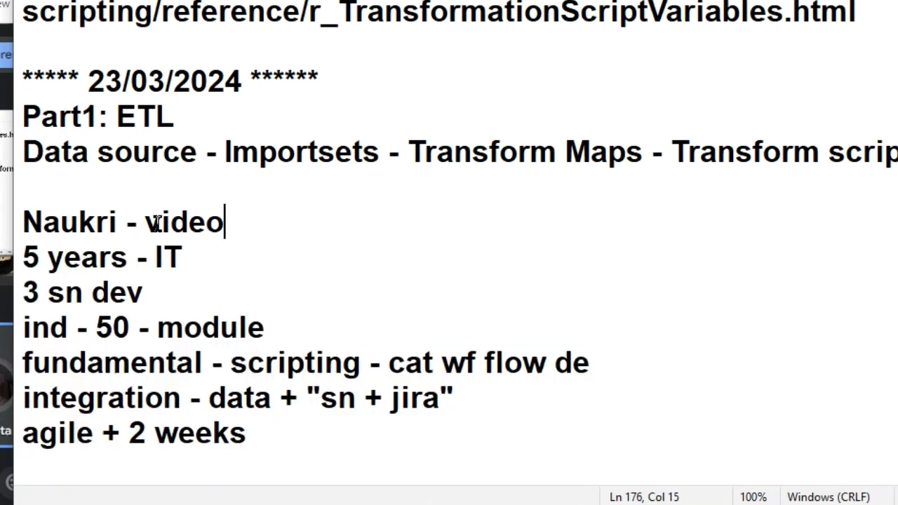